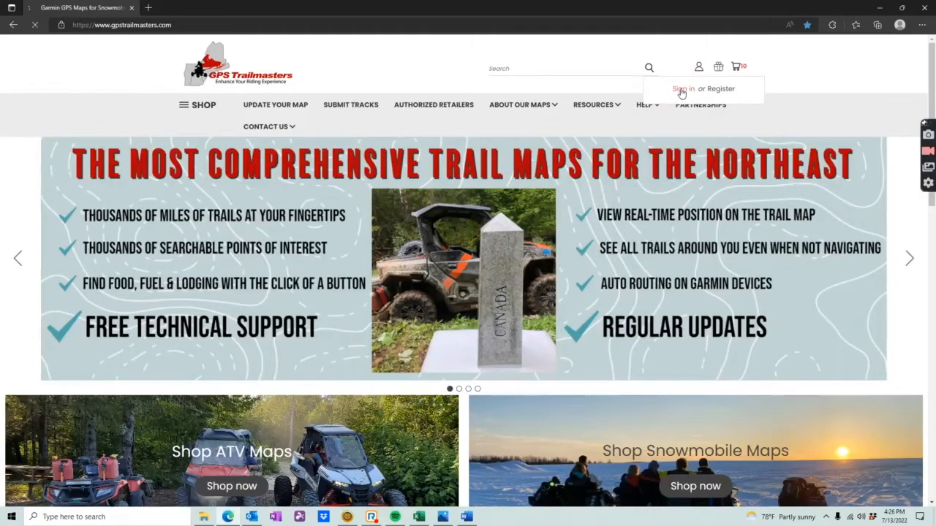
Step: Sign in to the GPS Trailmasters account from the account dropdown's Sign in page
left_click(682, 88)
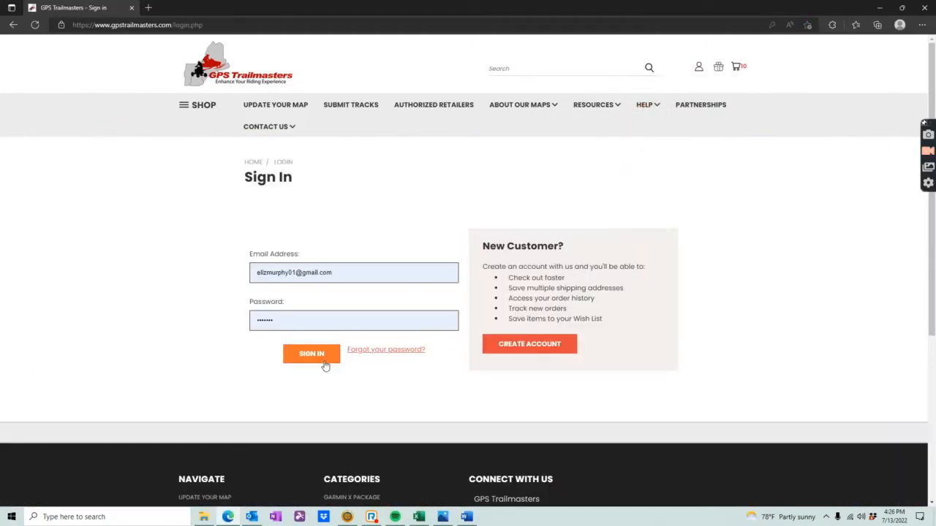
left_click(311, 354)
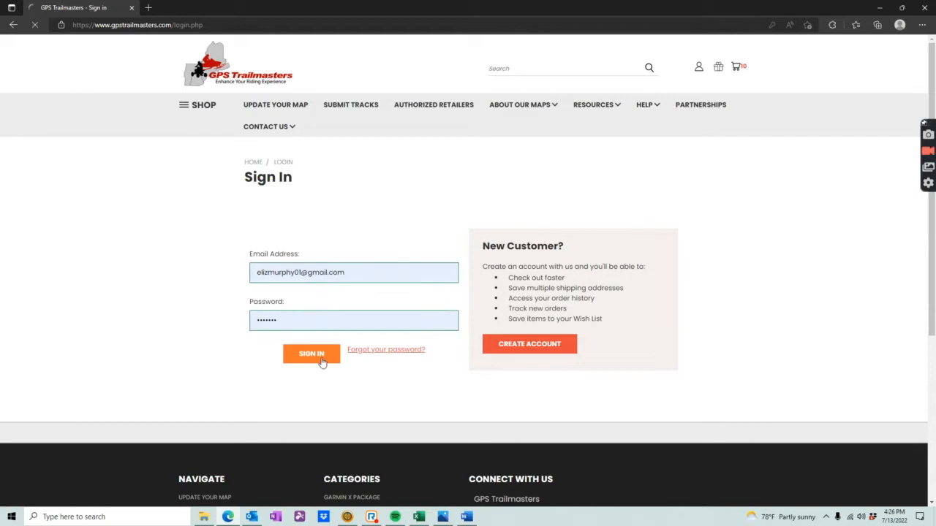
left_click(312, 354)
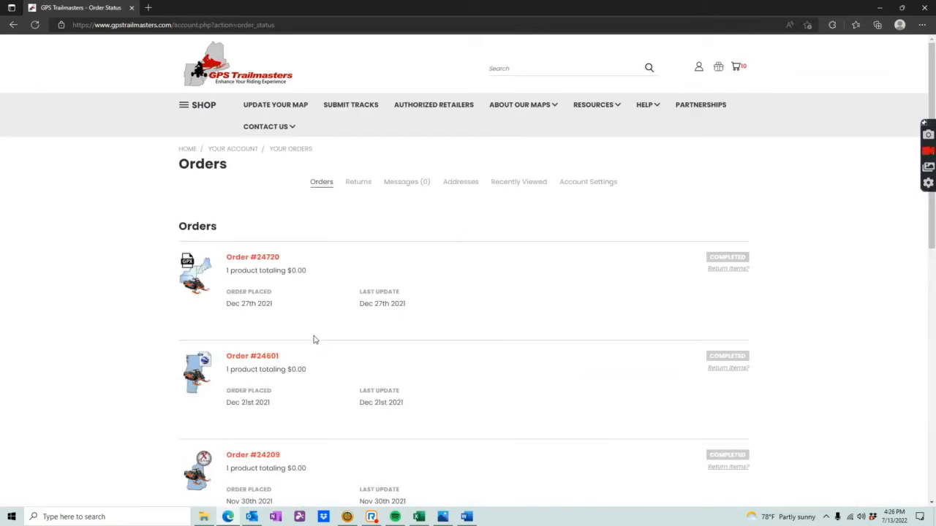
scroll("down", 3)
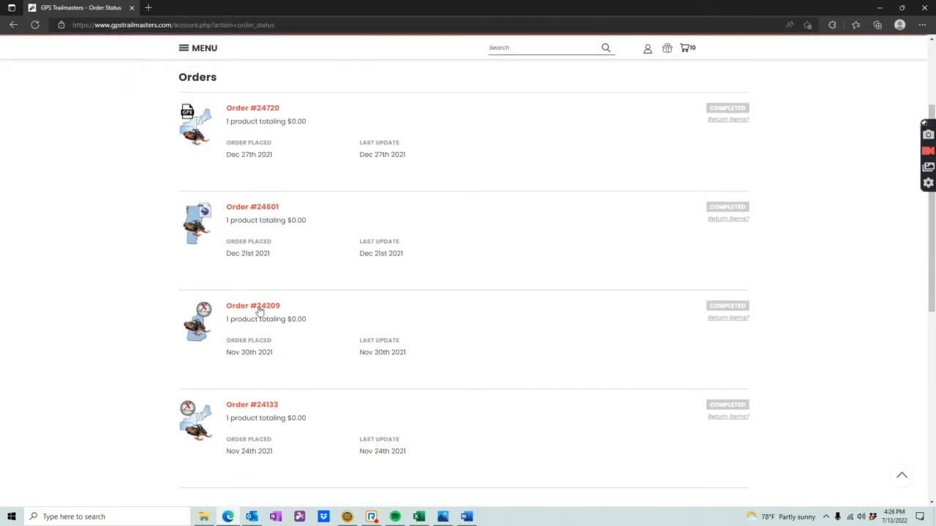
left_click(252, 305)
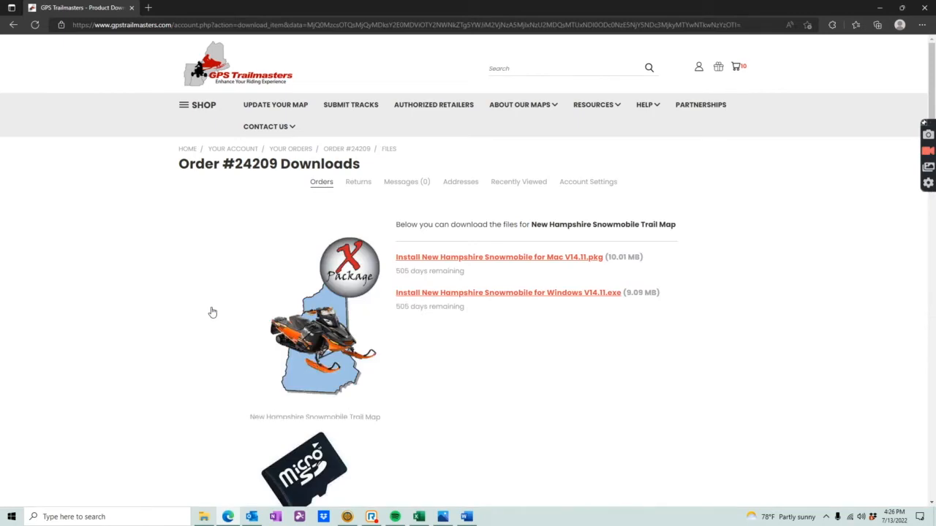
mouse_move(563, 296)
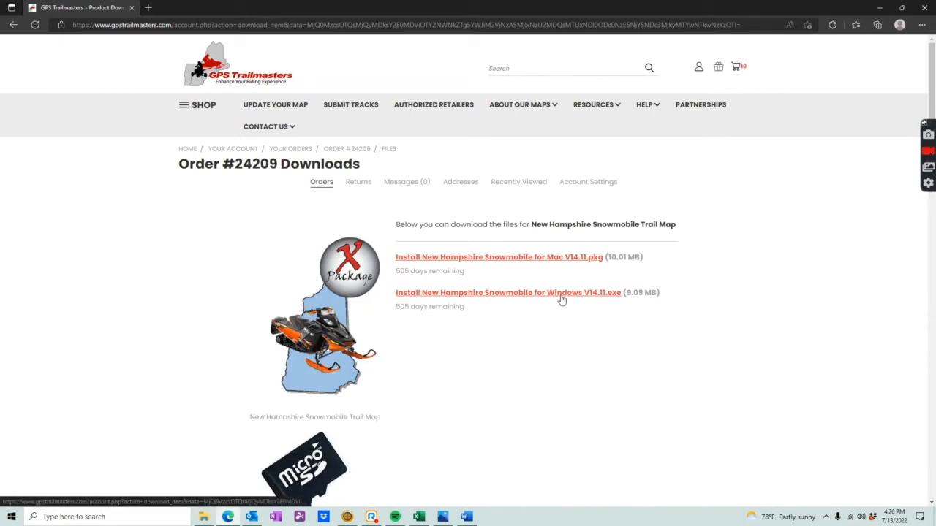
Step: Download the New Hampshire Snowmobile Windows installer and keep it despite the unverified-file warning
left_click(508, 292)
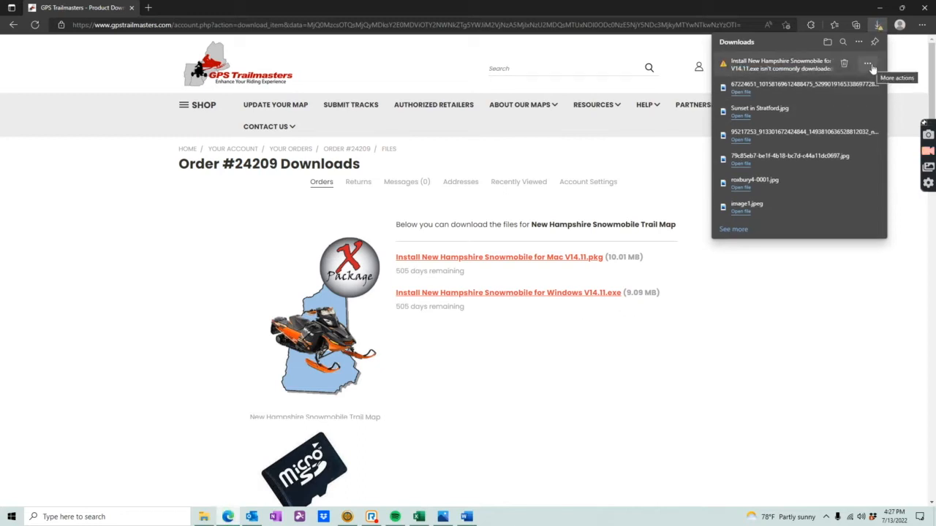
left_click(867, 63)
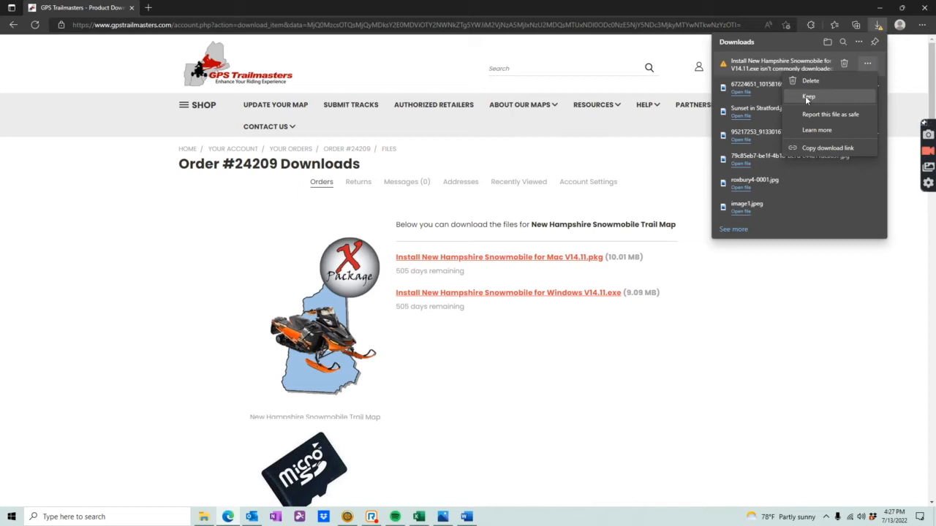
left_click(808, 96)
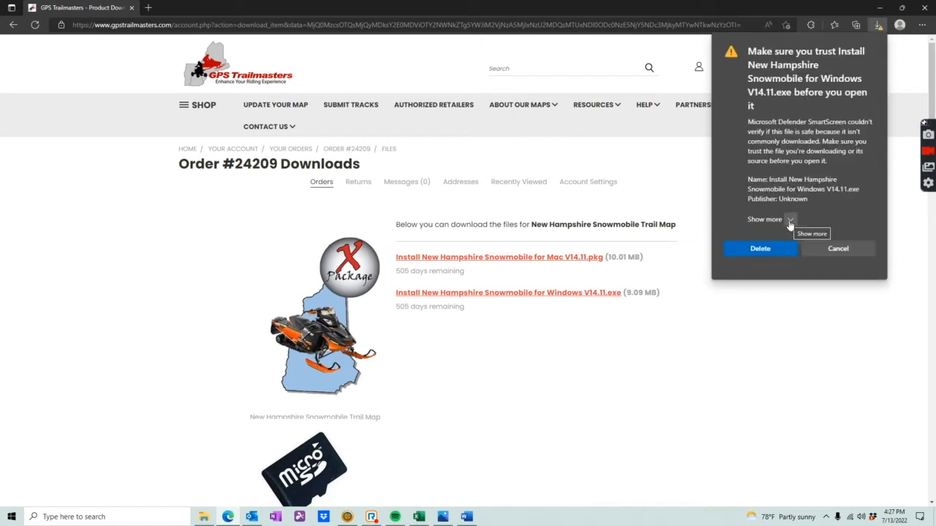
left_click(765, 219)
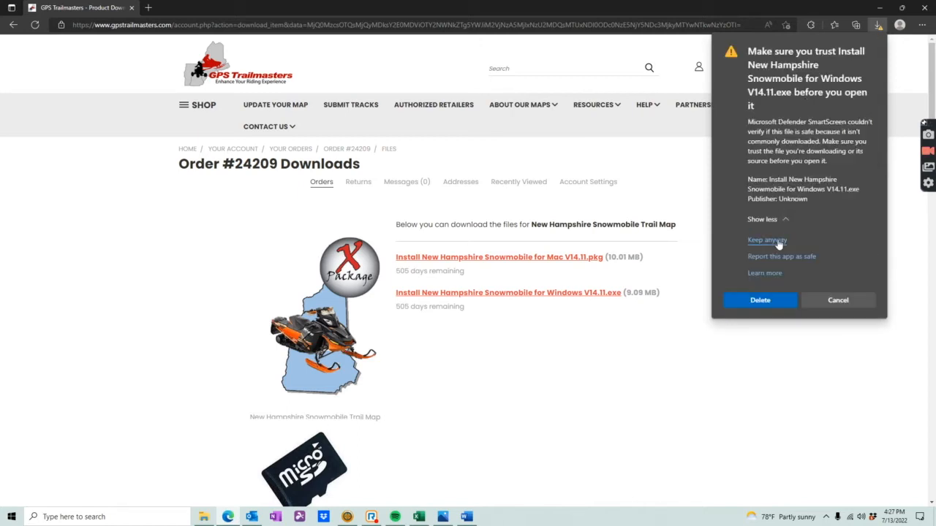
left_click(767, 240)
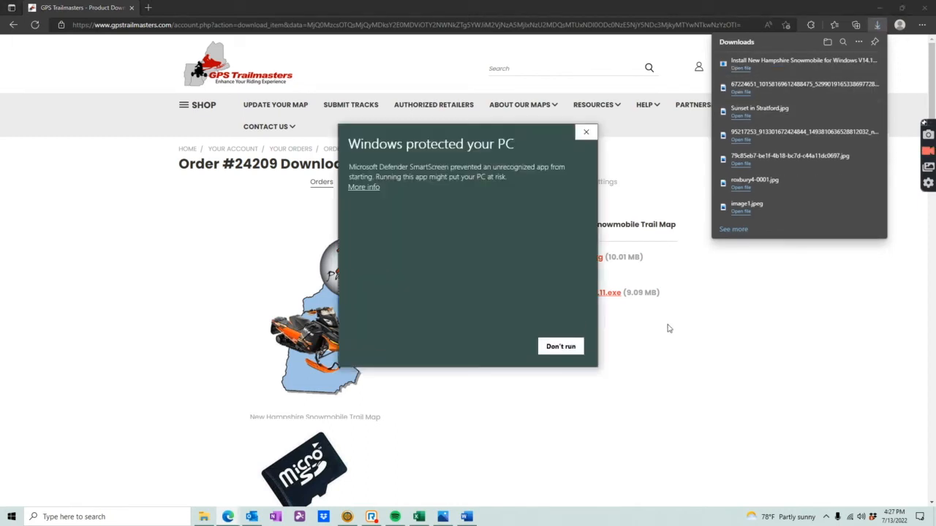
Step: Use More info in the SmartScreen dialog to run the installer anyway
left_click(363, 187)
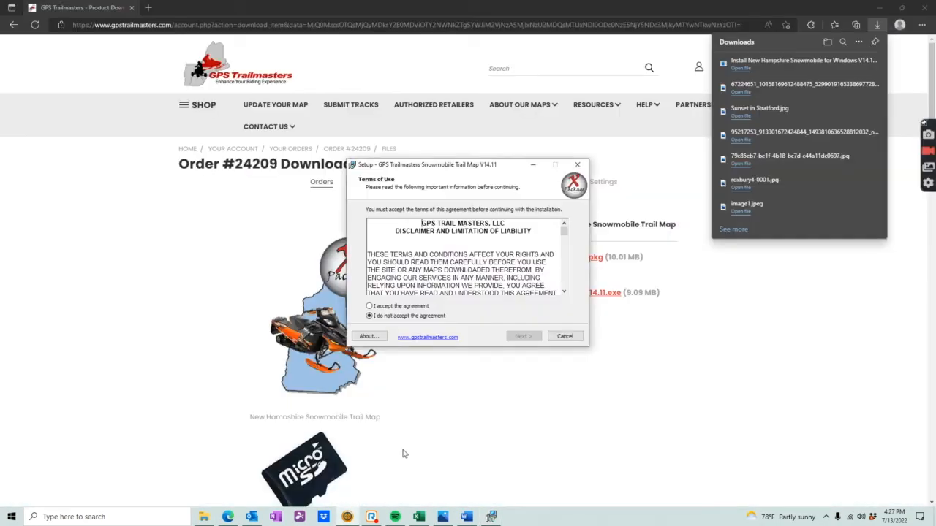
Step: Accept the Terms of Use, proceed with installation, and finish the Setup Wizard
left_click(370, 305)
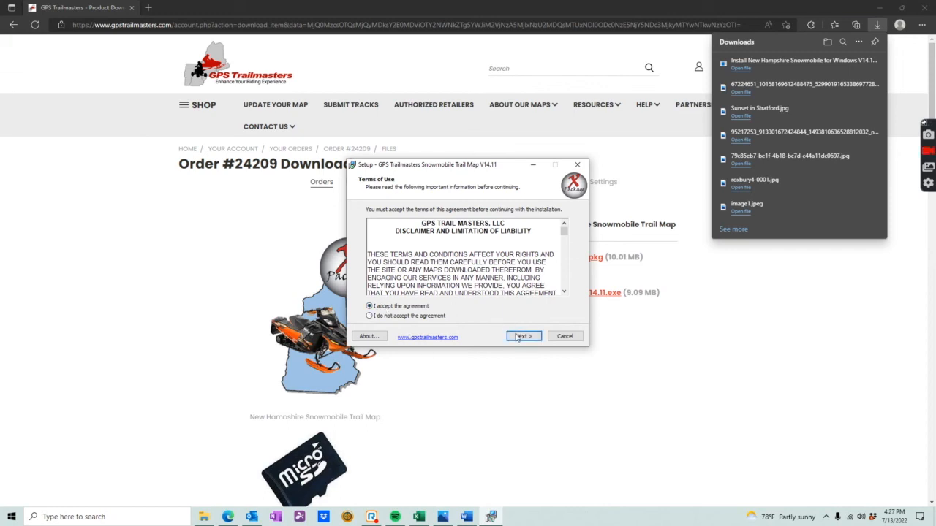
left_click(523, 335)
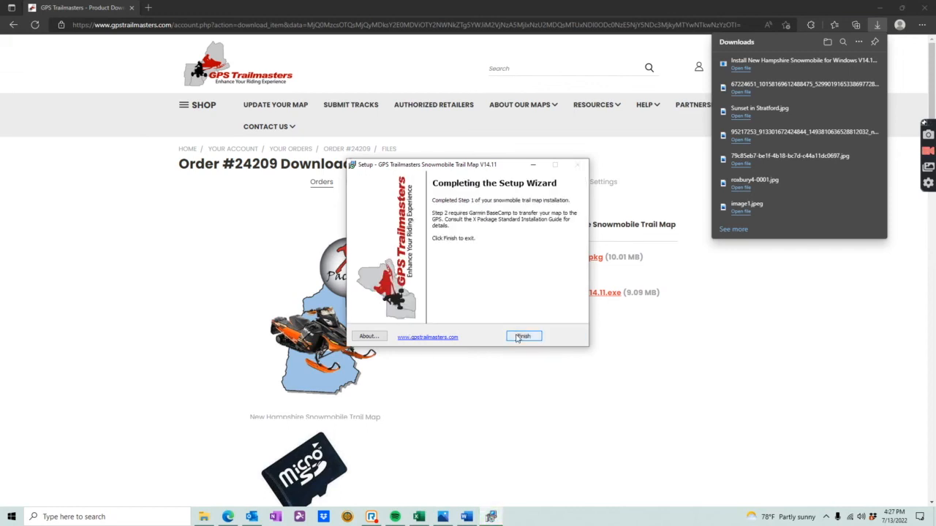
left_click(523, 337)
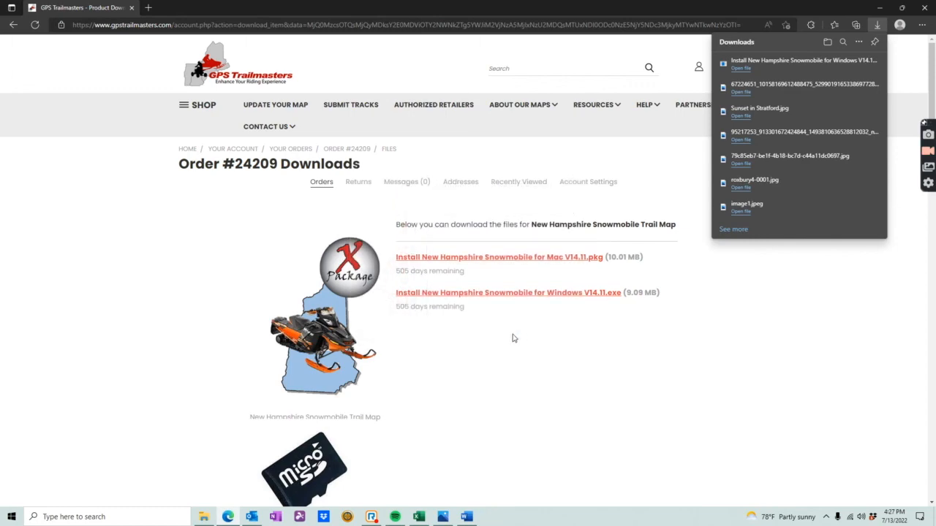